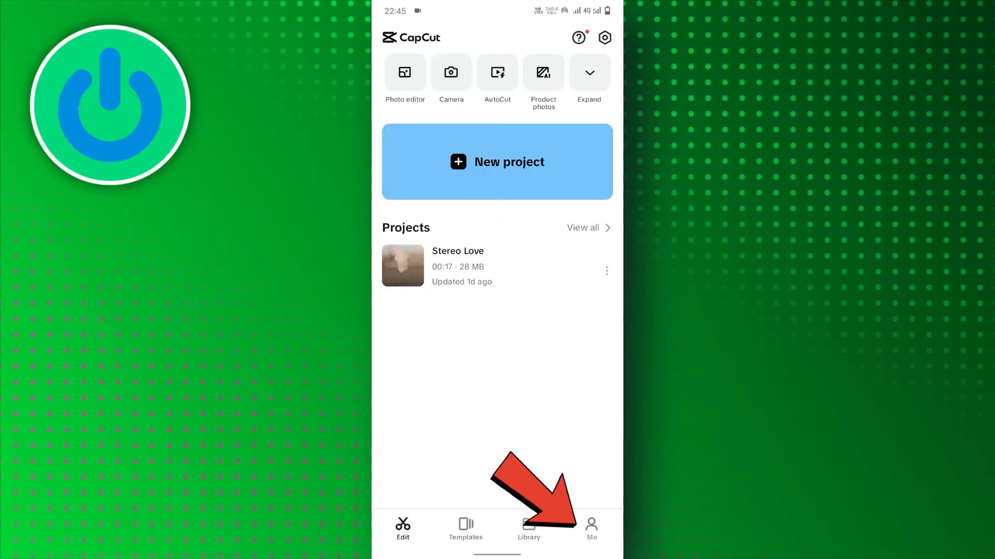
Go to the Me profile page of the signed-in CapCut account
{"action": "left_click", "coordinate": [591, 529]}
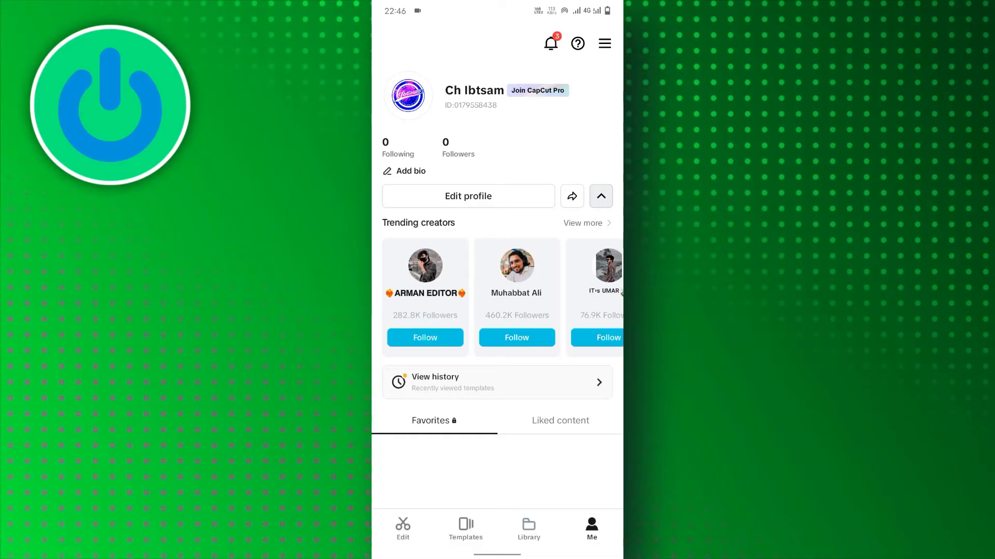
From the Edit projects list, back up Stereo Love to cloud space over cellular and view its upload in Transfer activity
{"action": "left_click", "coordinate": [402, 528]}
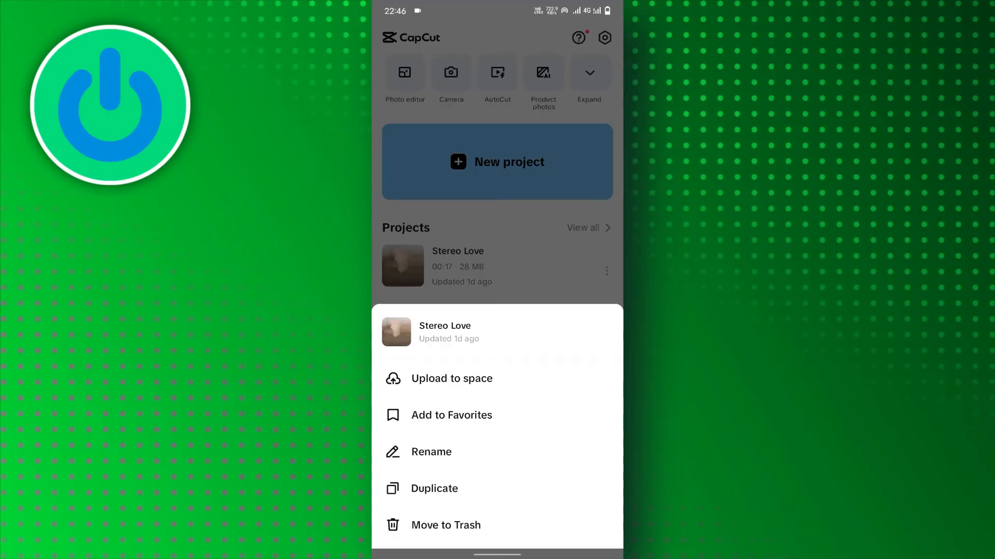
{"action": "left_click", "coordinate": [452, 379]}
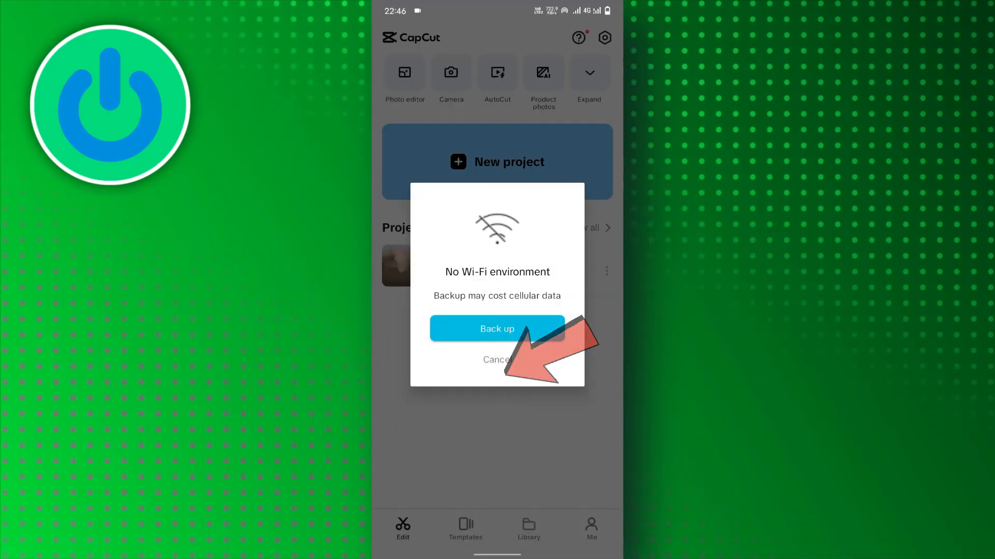
{"action": "left_click", "coordinate": [496, 328]}
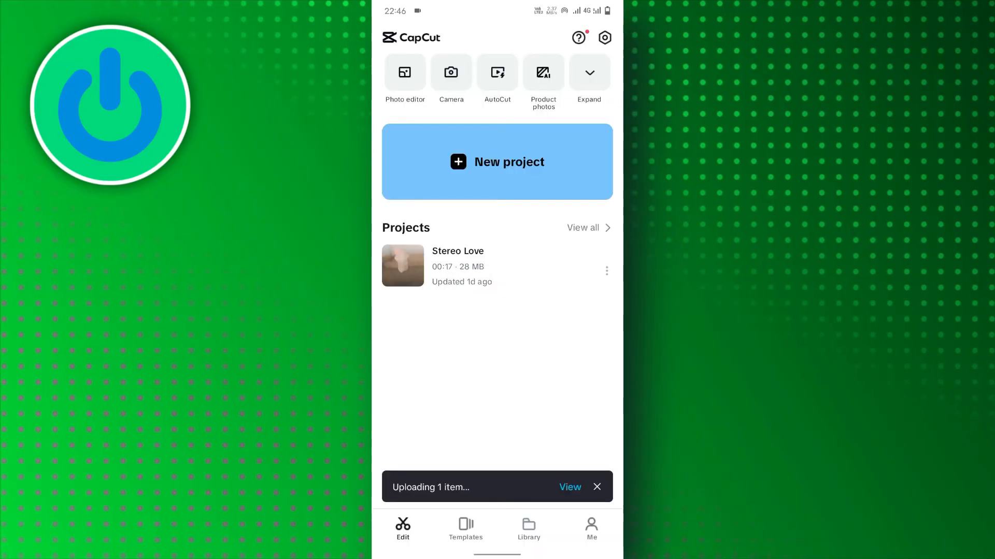
{"action": "left_click", "coordinate": [568, 487]}
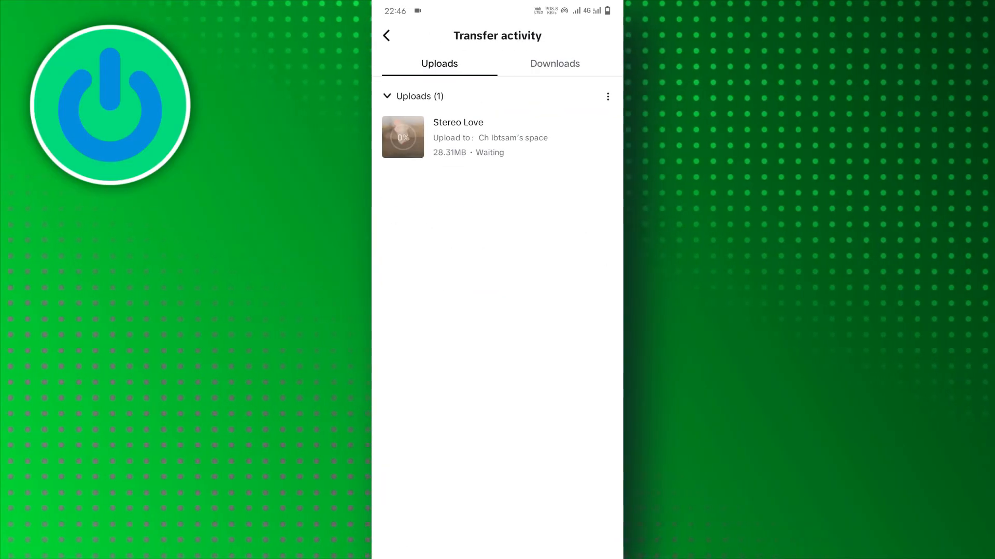